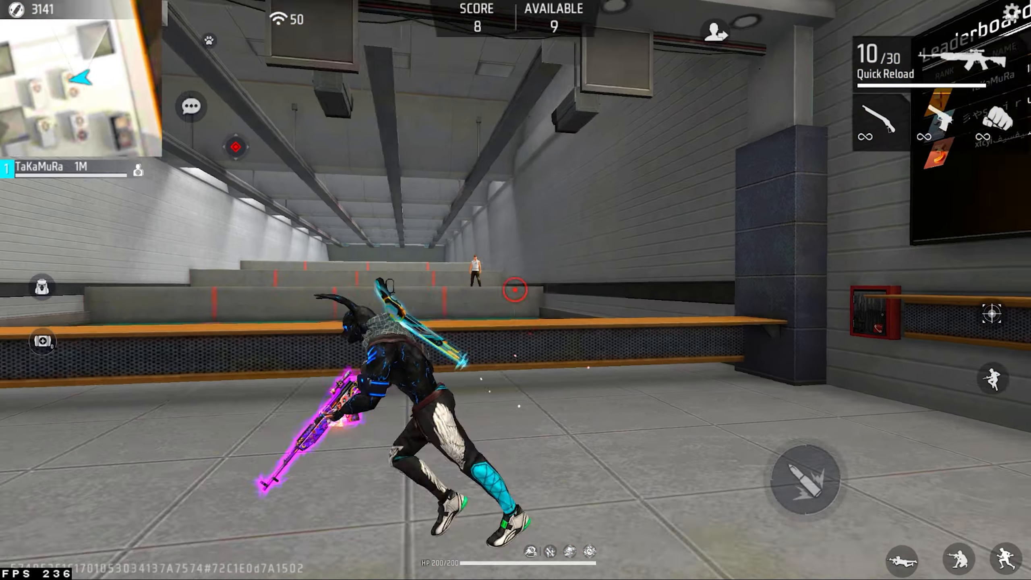
Finish the Advanced practice round, bringing up the summary with 17 criticals.
{"action": "left_click", "coordinate": [802, 476]}
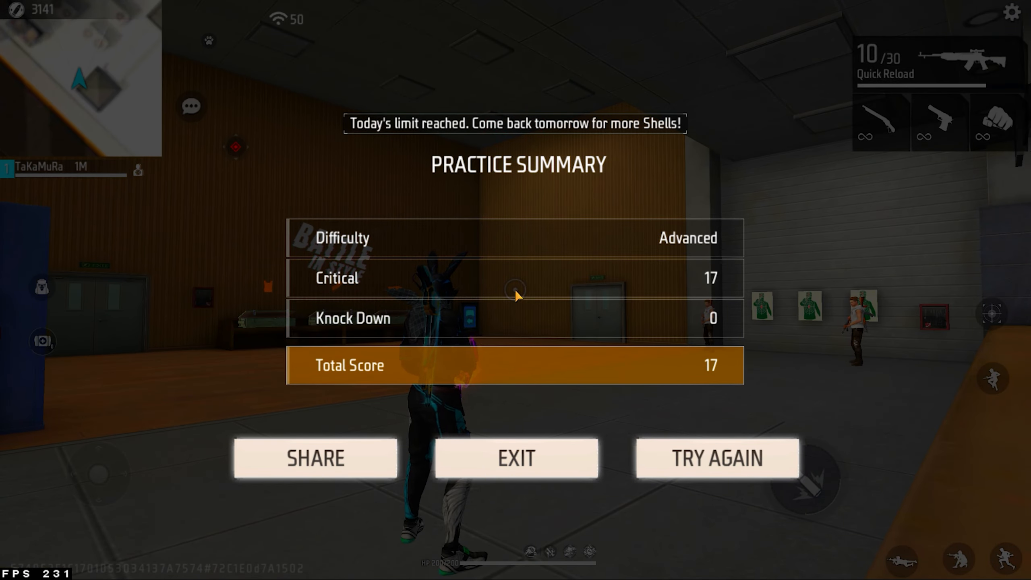
Review sensitivity (General 30, Red Dot 35, 2x Scope 75), Controls and Auto Pickup, then close Settings.
{"action": "left_click", "coordinate": [516, 459]}
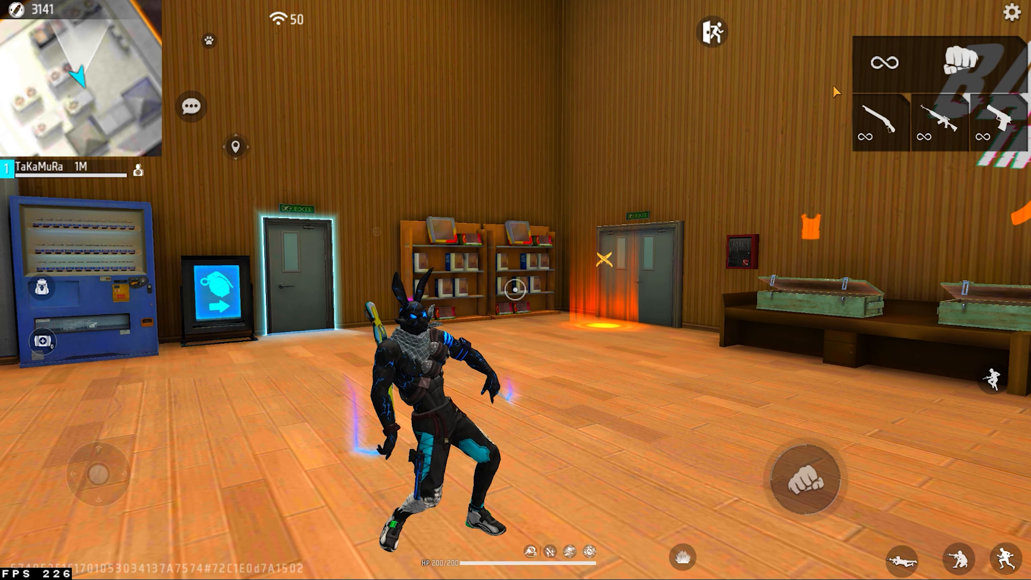
{"action": "left_click", "coordinate": [1013, 12]}
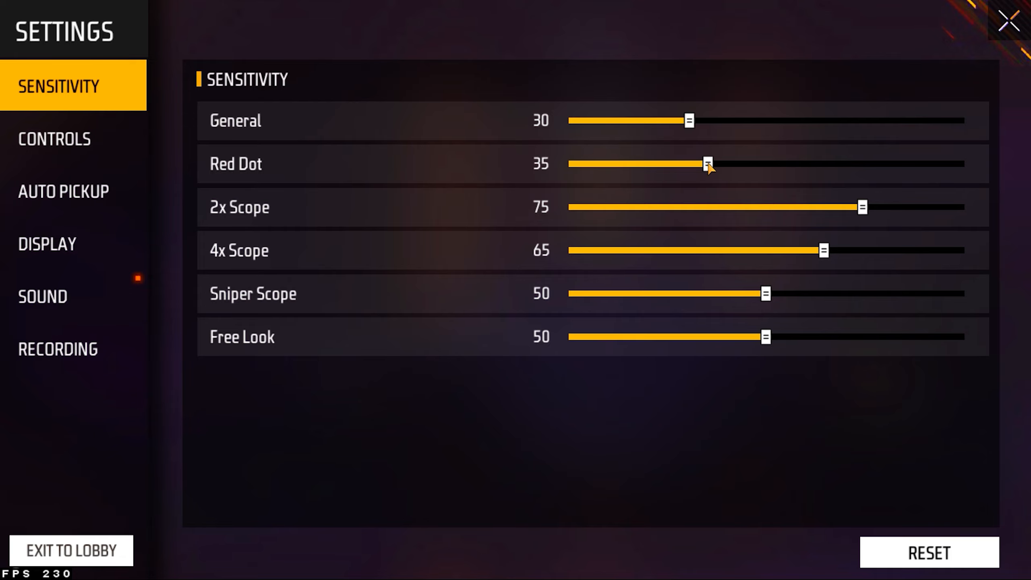
{"action": "left_click", "coordinate": [54, 139]}
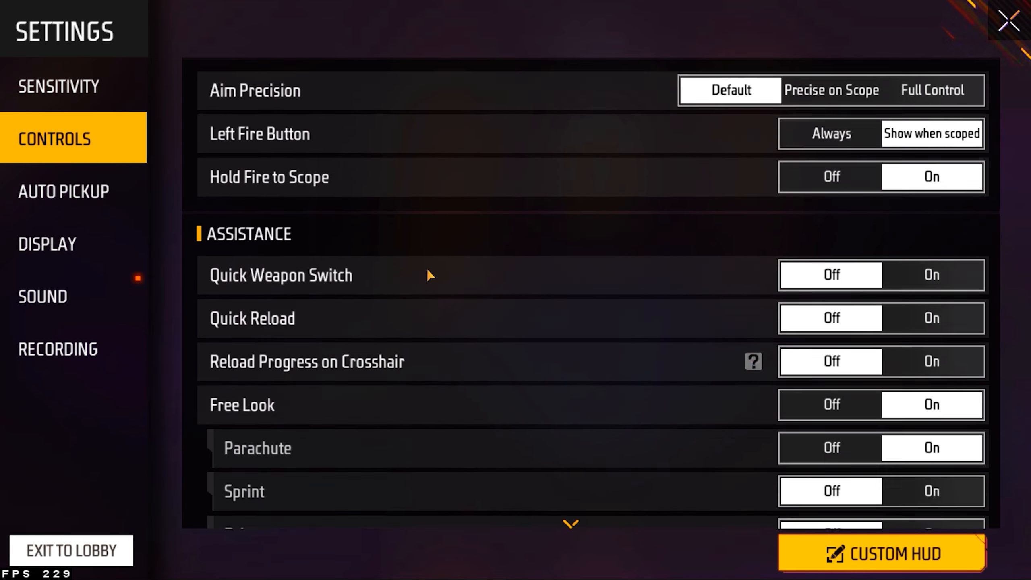
{"action": "left_click", "coordinate": [64, 190]}
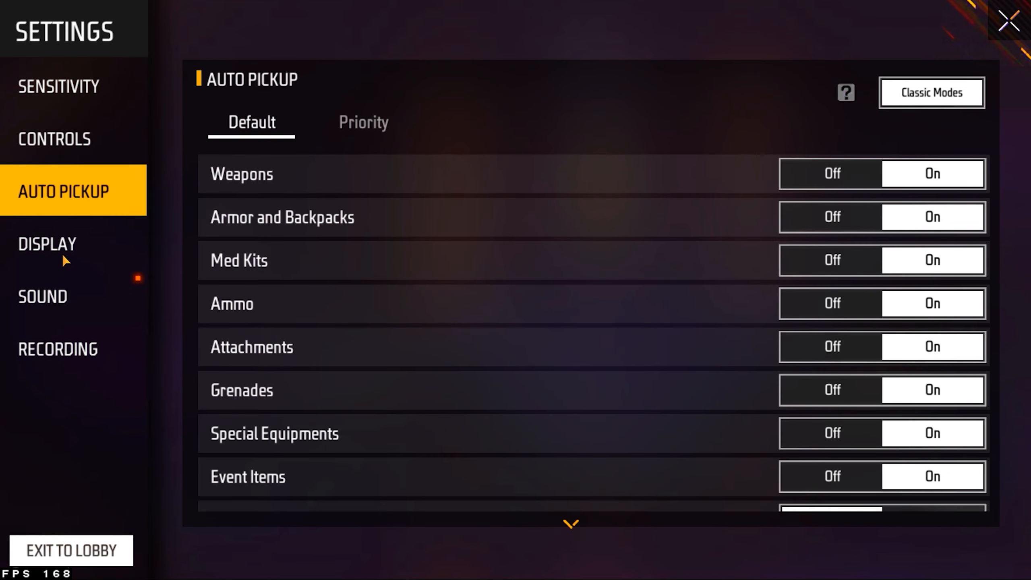
{"action": "left_click", "coordinate": [43, 296]}
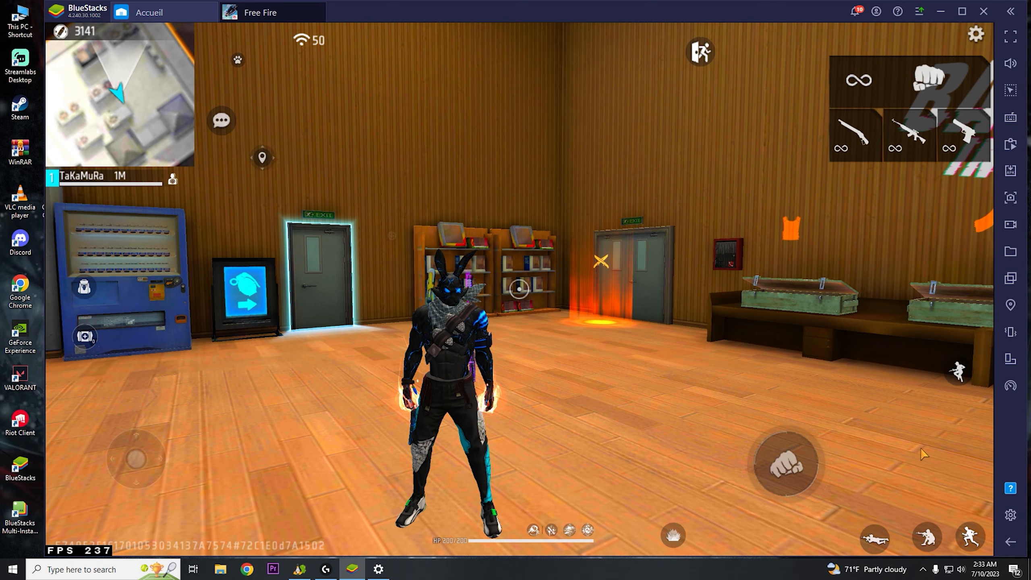
Browse the Affichage, Moteur, Données utilisateur, Avancé and A propos pages of BlueStacks settings.
{"action": "left_click", "coordinate": [976, 34]}
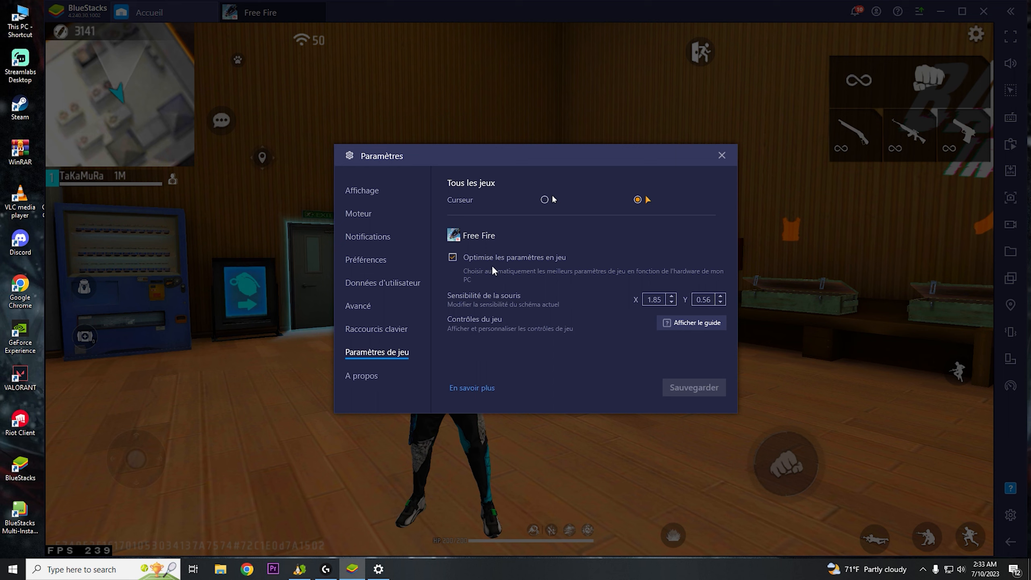
{"action": "left_click", "coordinate": [361, 190]}
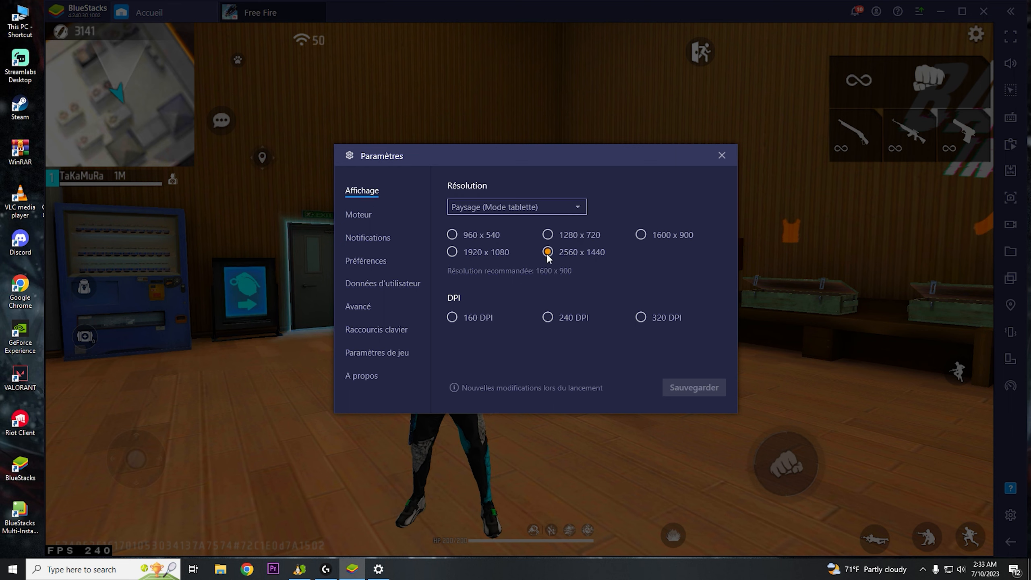
{"action": "left_click", "coordinate": [358, 214]}
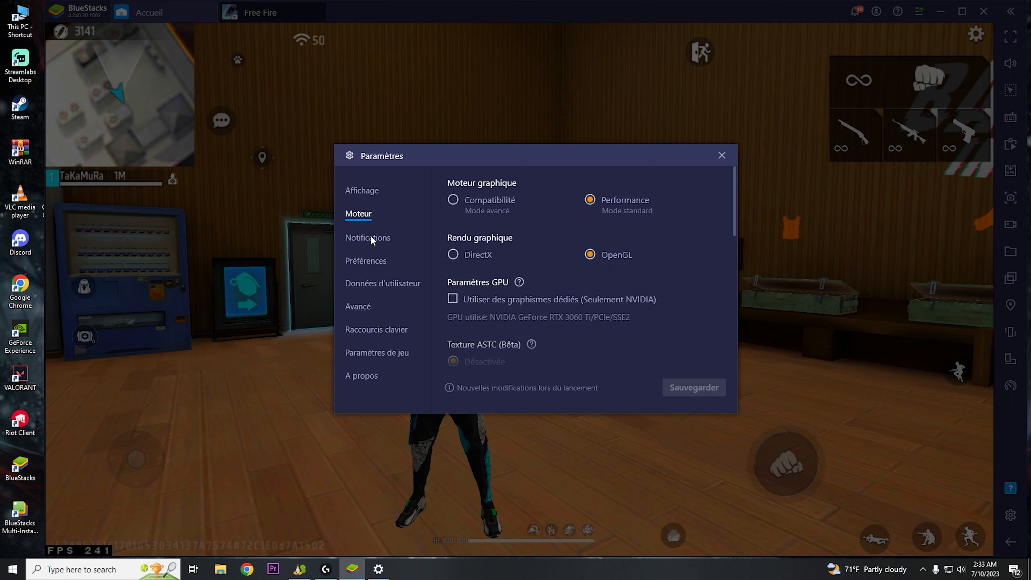
{"action": "left_click", "coordinate": [382, 283]}
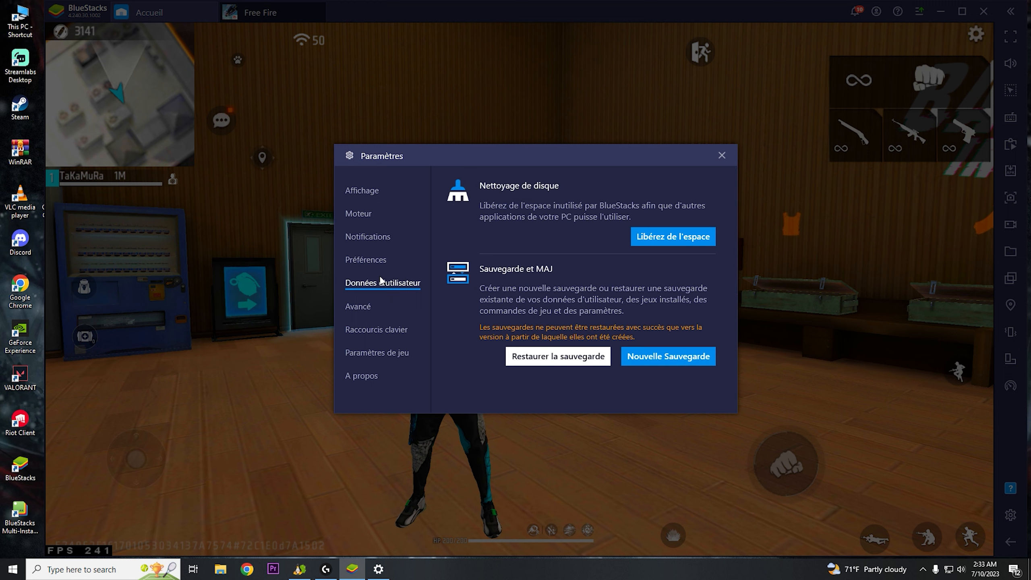
{"action": "left_click", "coordinate": [358, 306]}
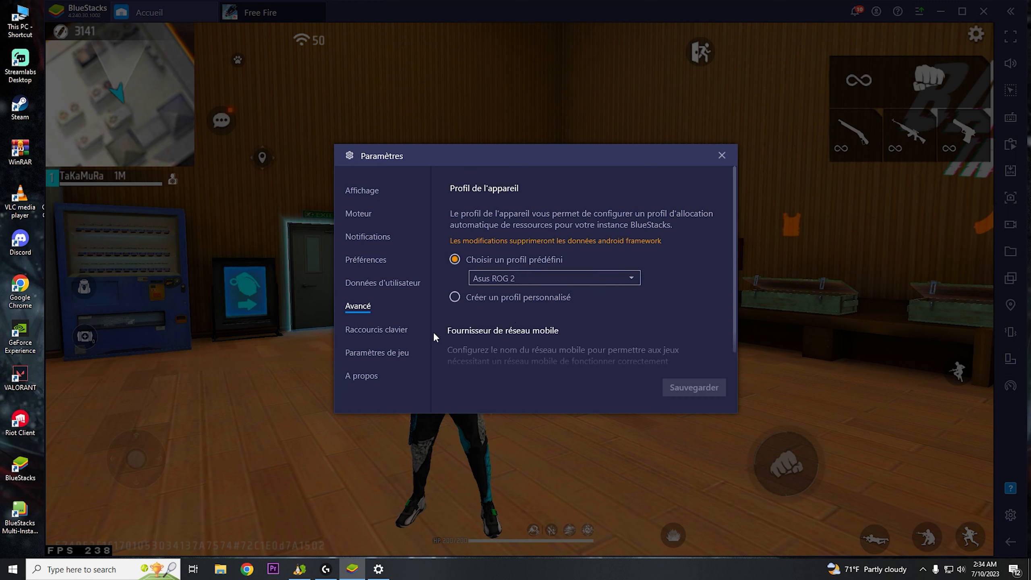
{"action": "left_click", "coordinate": [361, 375]}
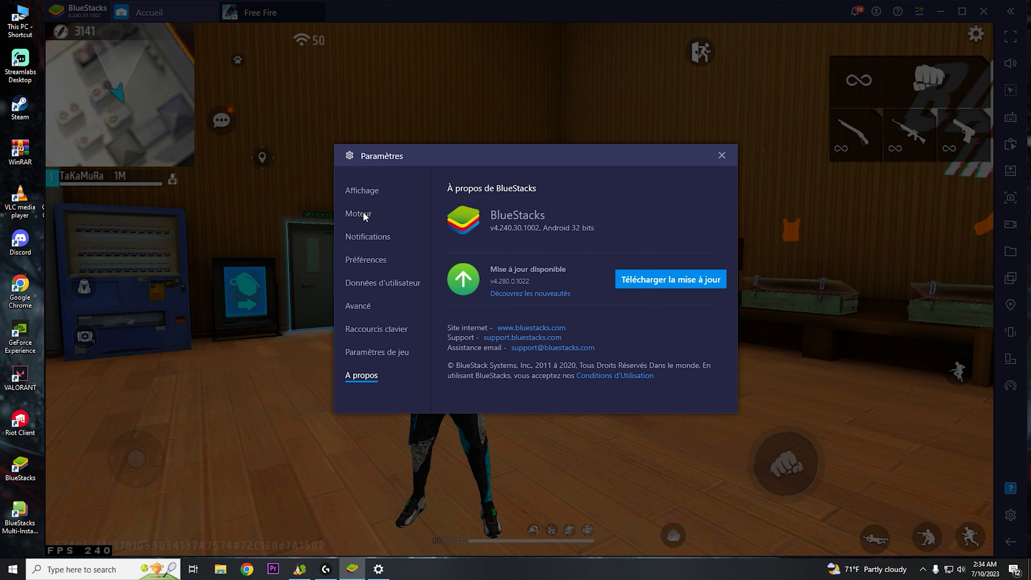
Recheck the engine (240 FPS, 4 cores, 4 GB RAM), game settings and 2560x1440 display, then close.
{"action": "left_click", "coordinate": [358, 213]}
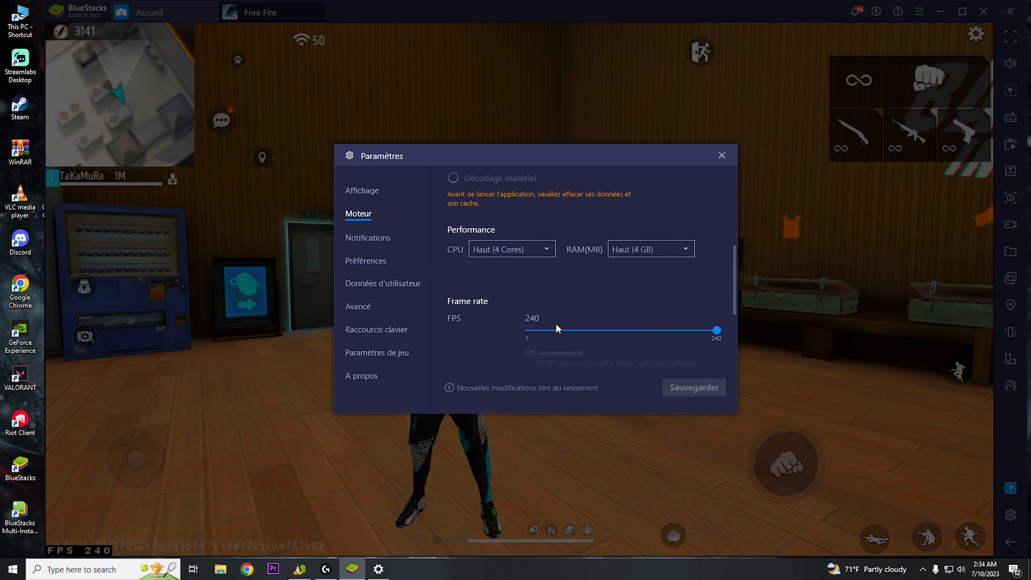
{"action": "scroll", "scroll_direction": "down", "scroll_amount": 3}
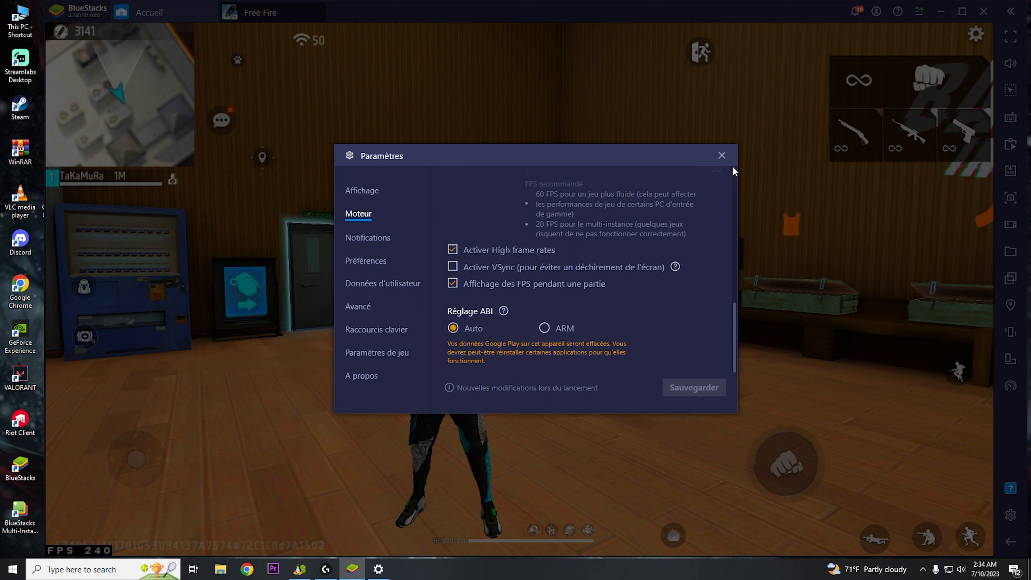
{"action": "left_click", "coordinate": [377, 352]}
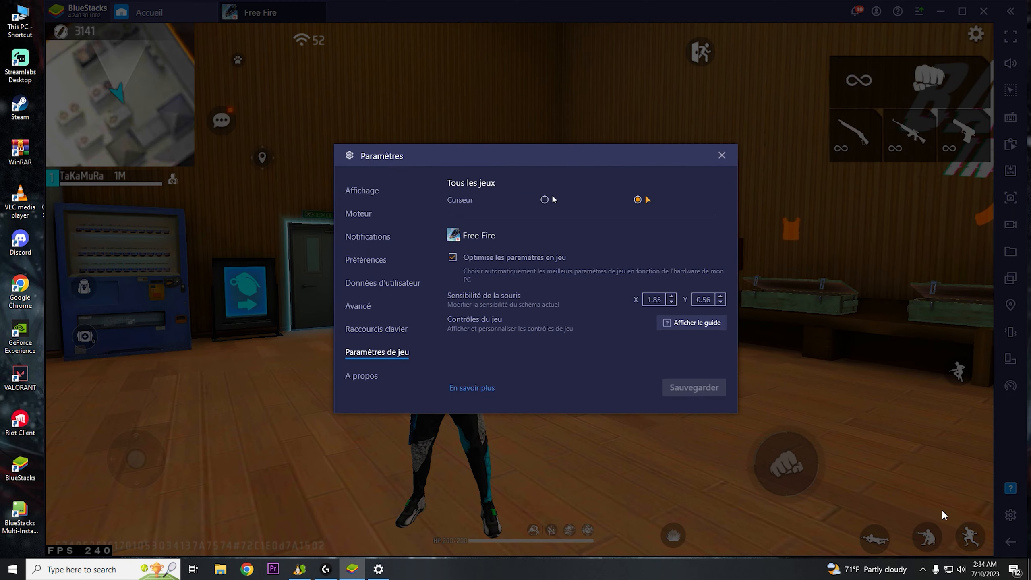
{"action": "left_click", "coordinate": [362, 190]}
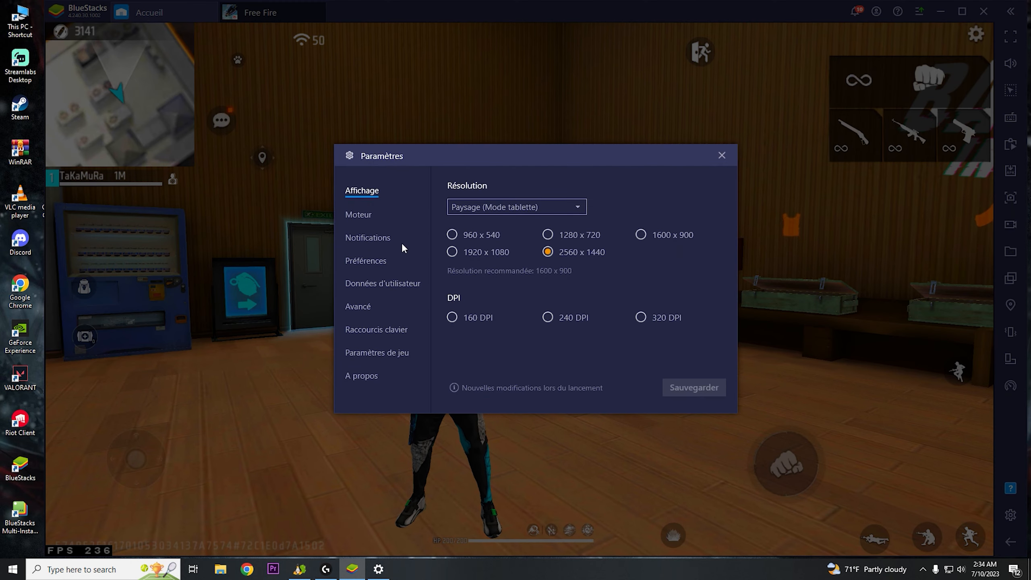
{"action": "mouse_move", "coordinate": [722, 157]}
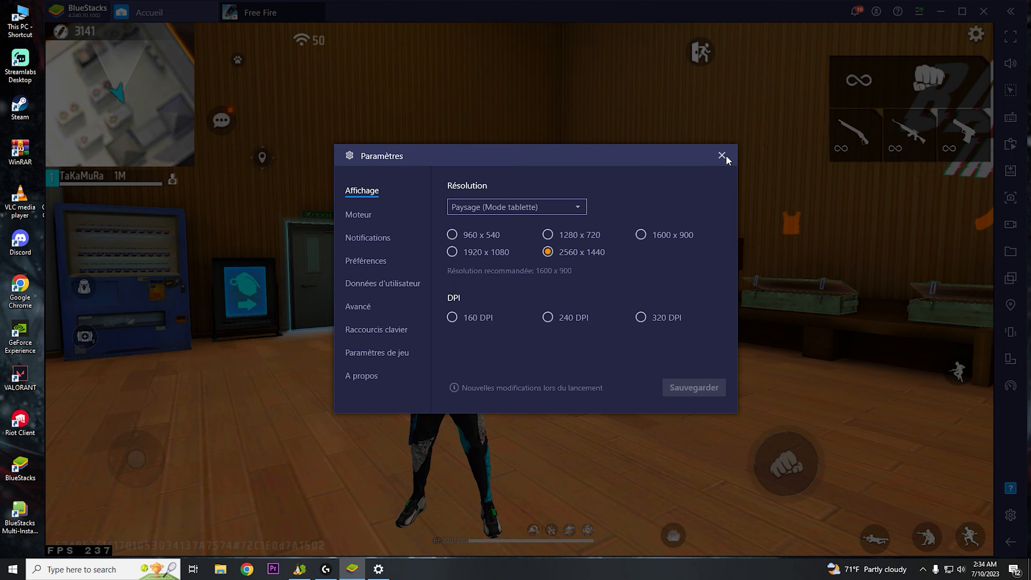
{"action": "left_click", "coordinate": [722, 156]}
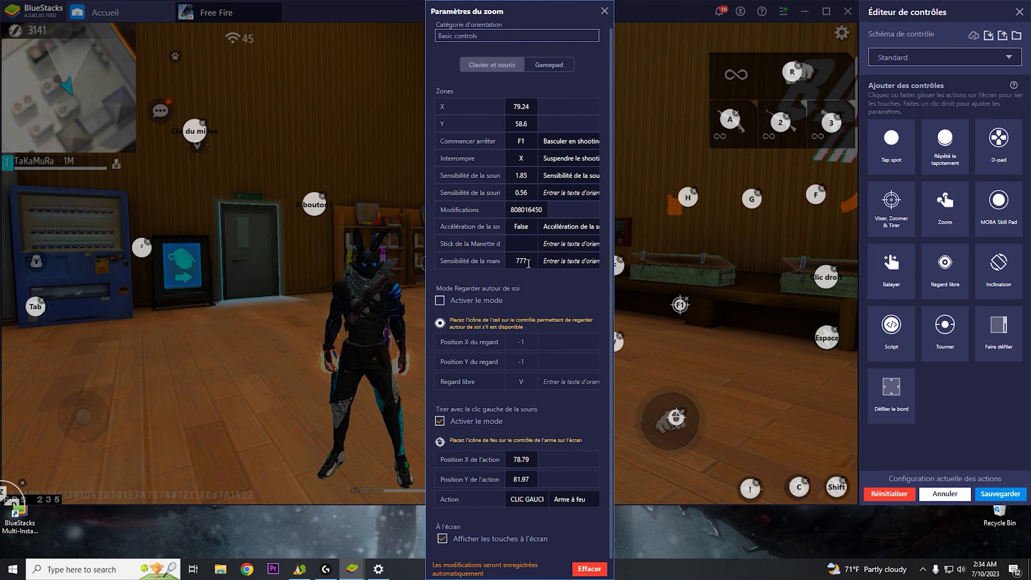
View the D-pad control settings, confirm 1250 DPI in G HUB, and open Tweaker's Config tab.
{"action": "left_click", "coordinate": [603, 11]}
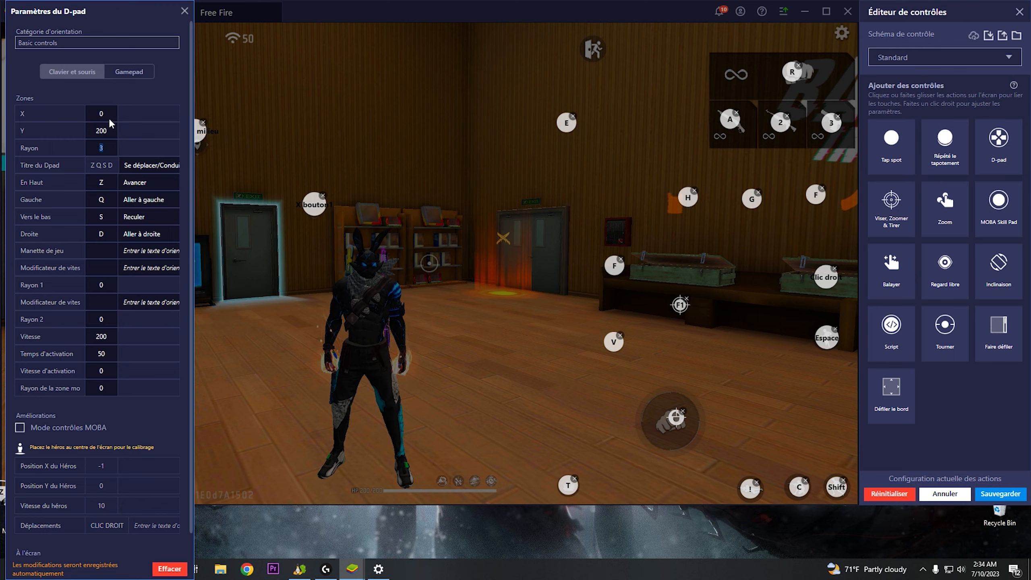
{"action": "left_click", "coordinate": [325, 568]}
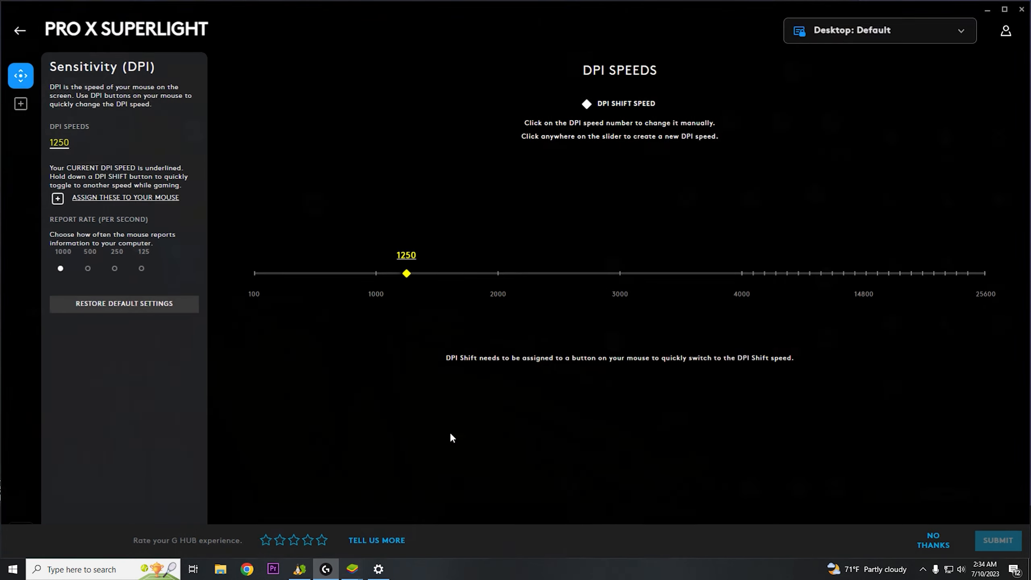
{"action": "mouse_move", "coordinate": [389, 262]}
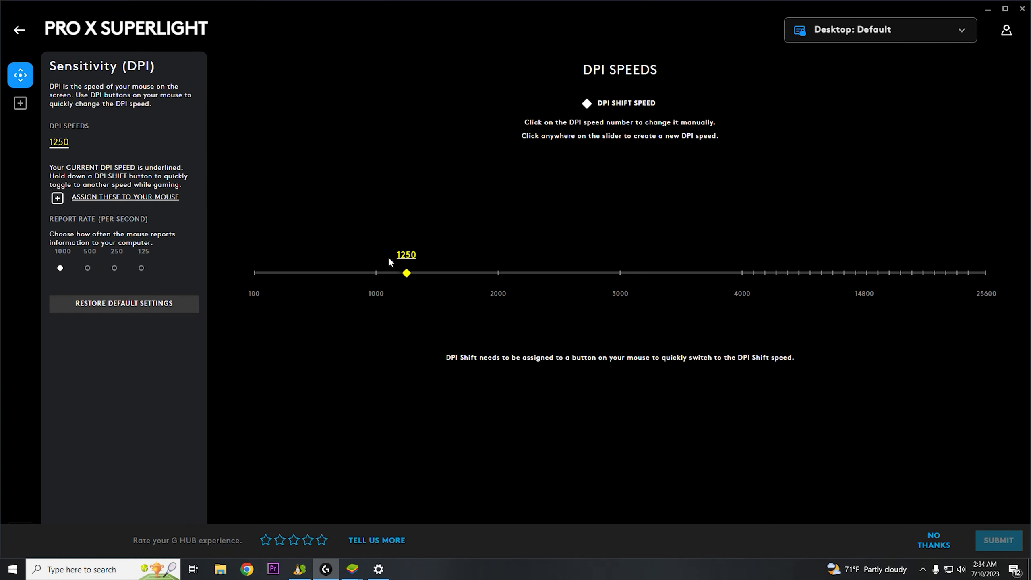
{"action": "mouse_move", "coordinate": [781, 210]}
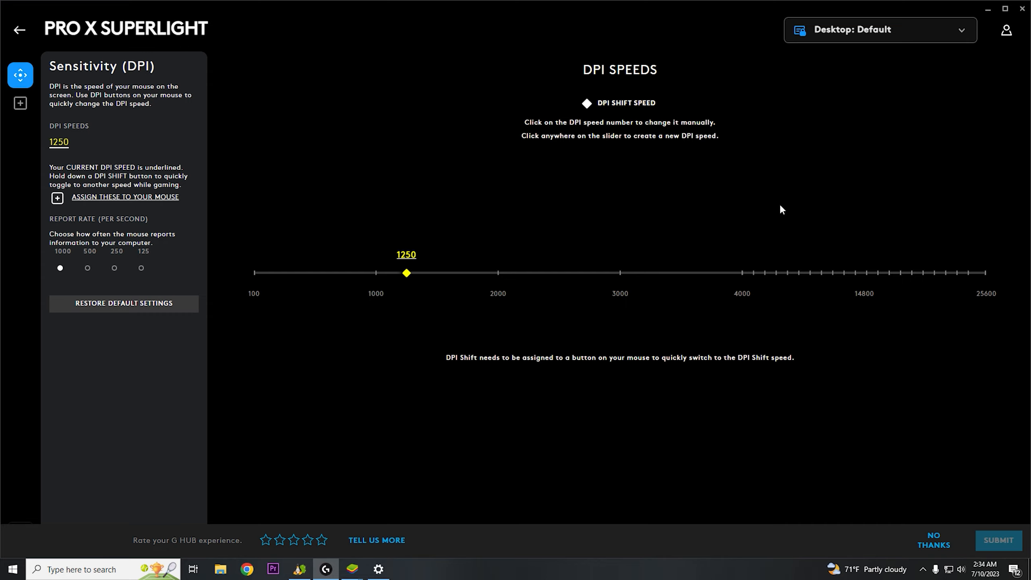
{"action": "left_click", "coordinate": [299, 568]}
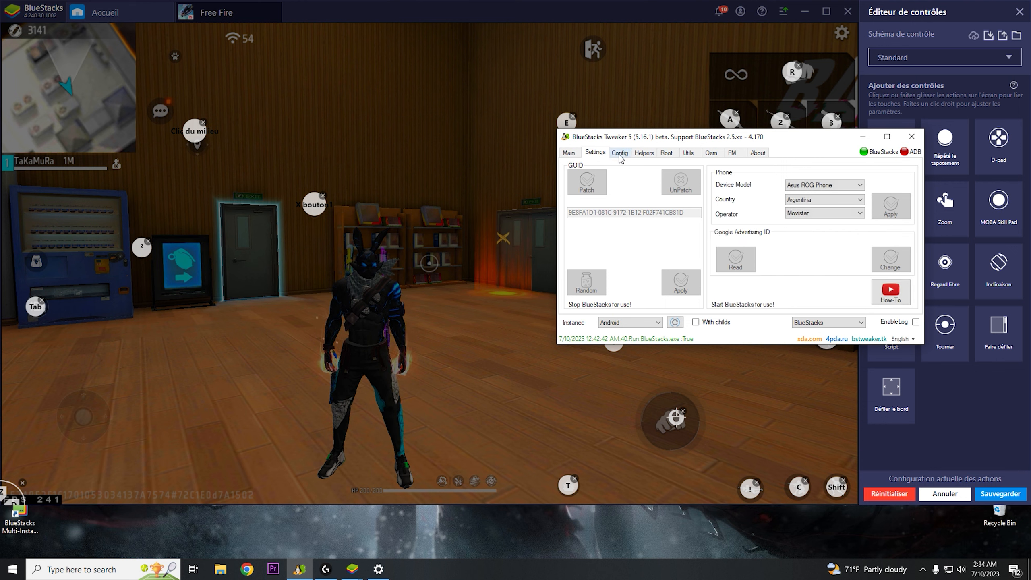
{"action": "left_click", "coordinate": [619, 153]}
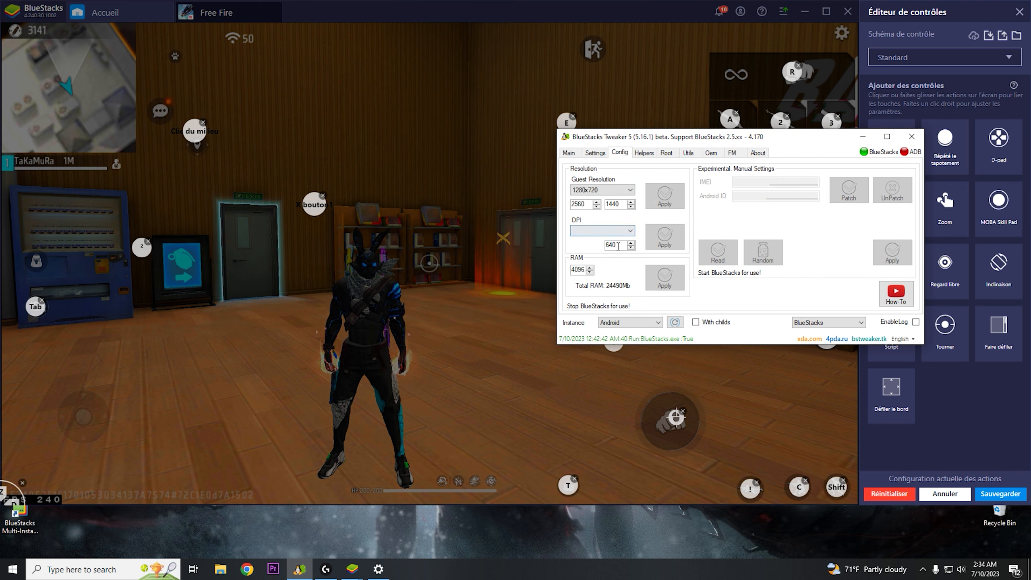